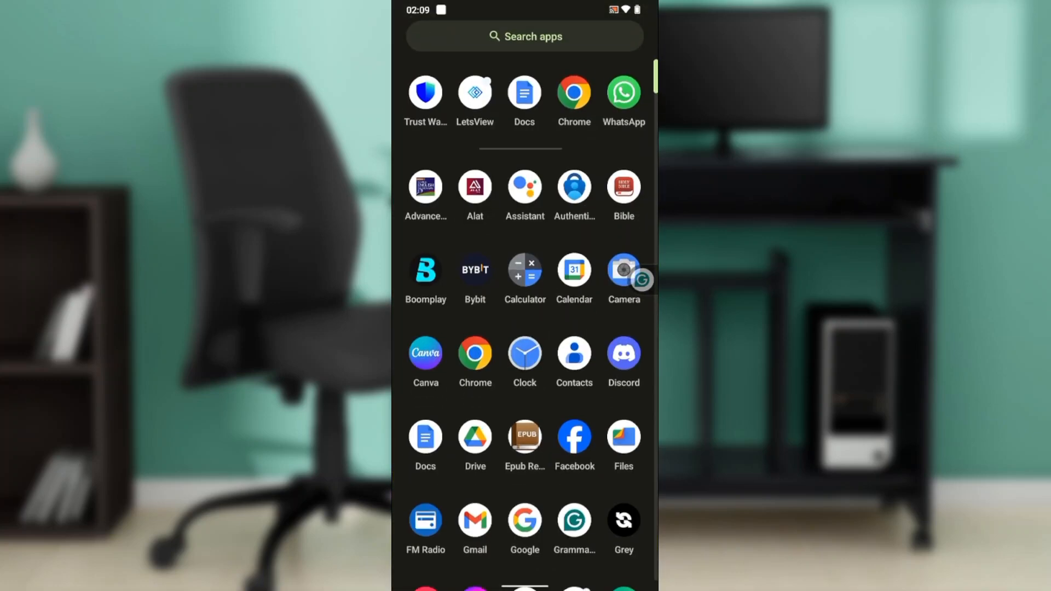
Step: Launch Trust Wallet and browse Main Wallet 1's $0.00 home and crypto token list
{"action": "left_click", "coordinate": [424, 92]}
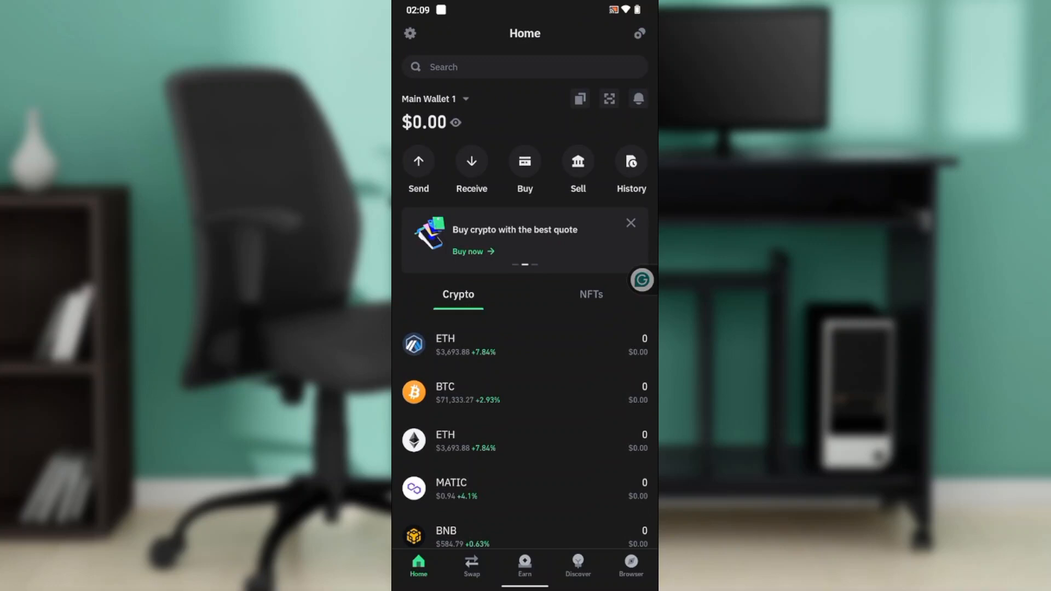
{"action": "scroll", "scroll_direction": "up", "scroll_amount": 3}
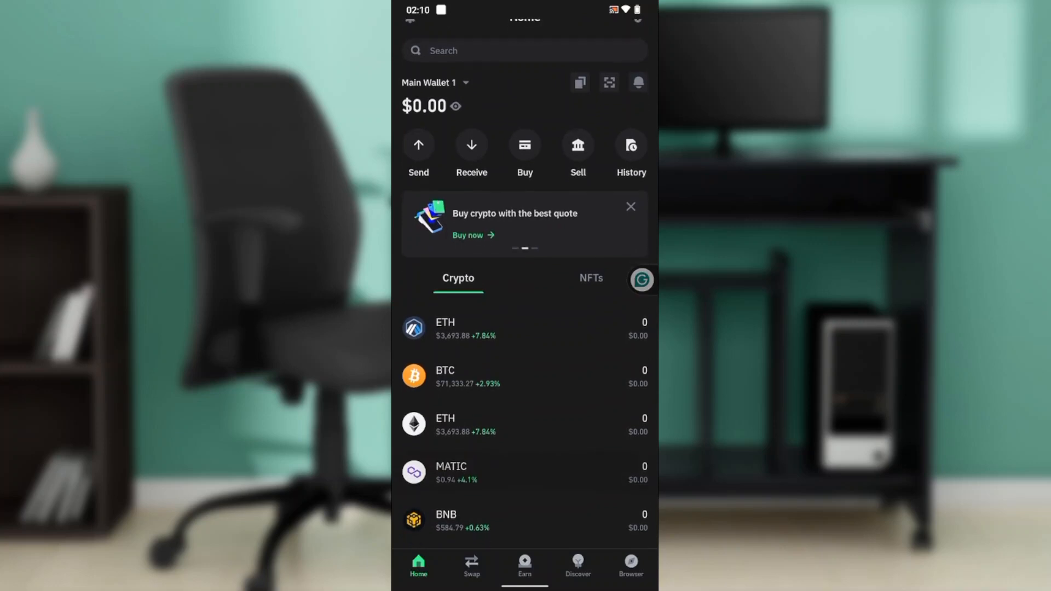
{"action": "scroll", "scroll_direction": "down", "scroll_amount": 3}
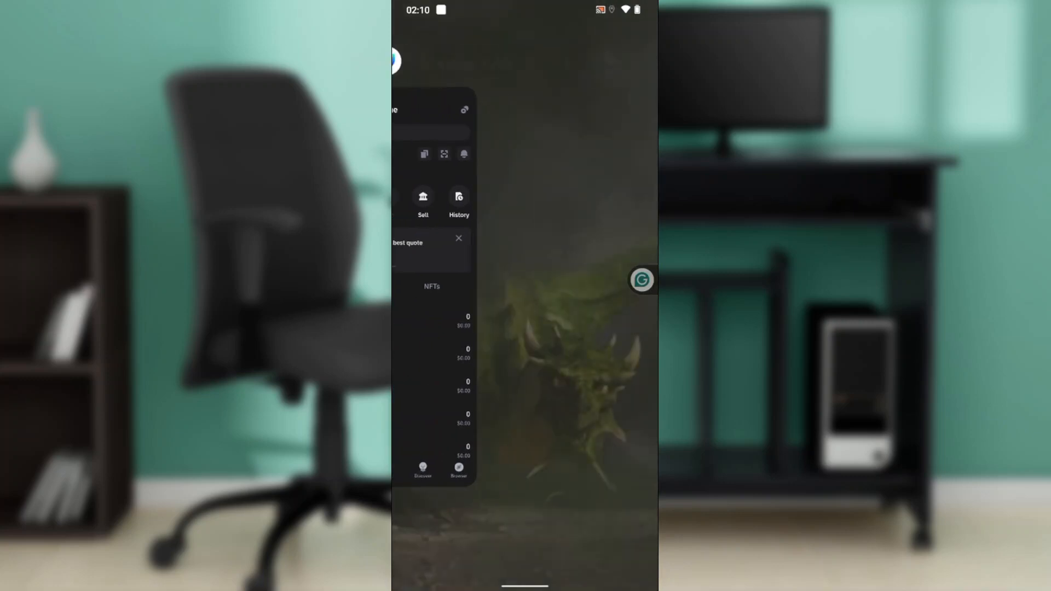
Step: Launch Bybit from the app drawer to its exchange home with spot trading pairs
{"action": "scroll", "scroll_direction": "up", "scroll_amount": 3}
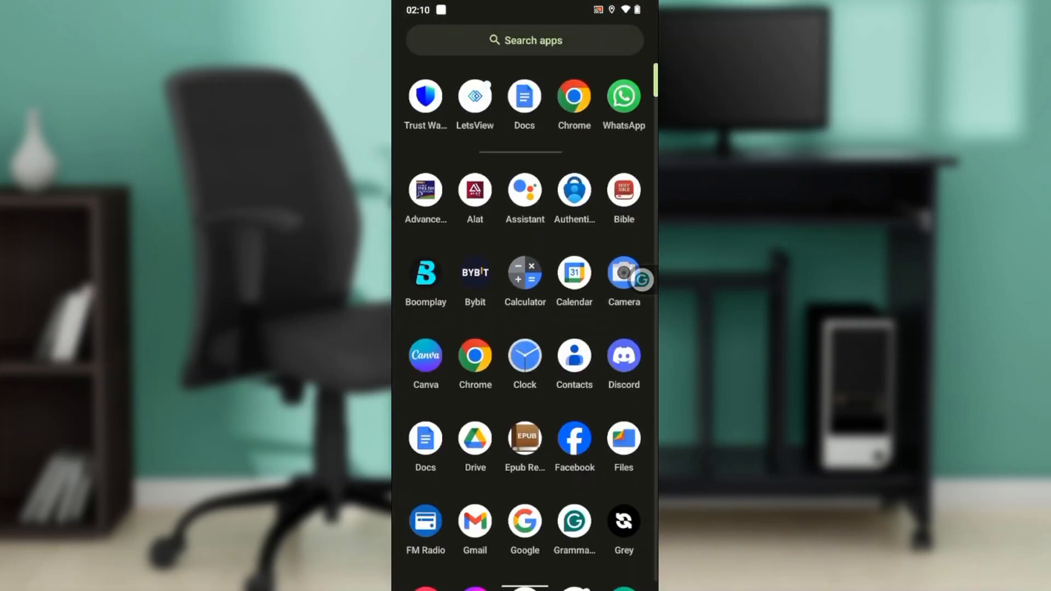
{"action": "left_click", "coordinate": [474, 275]}
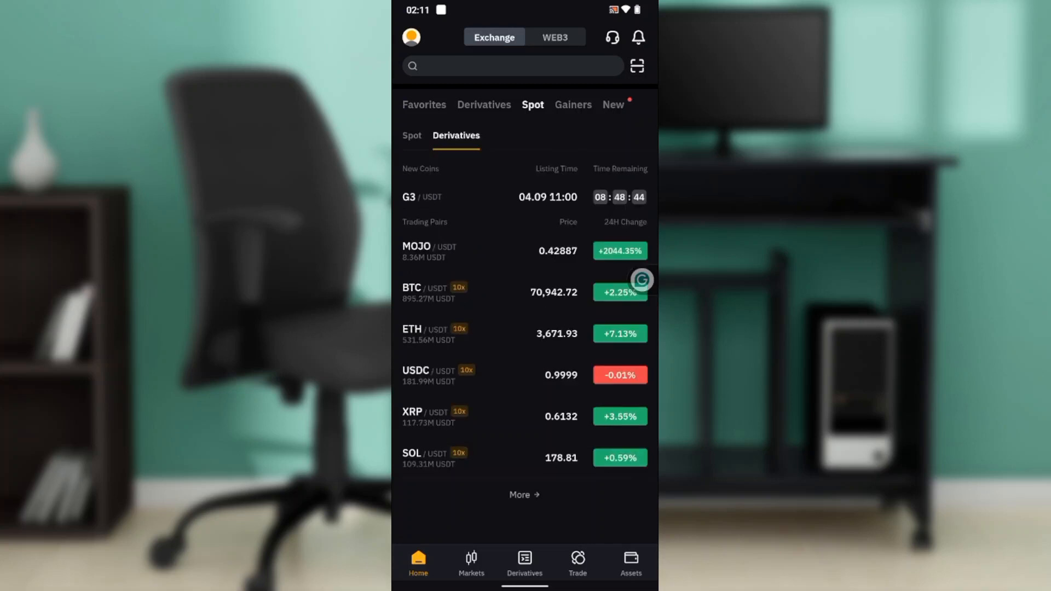
Step: Go to Assets and begin a USDT deposit, reaching the Choose a Chain Type sheet
{"action": "left_click", "coordinate": [630, 563]}
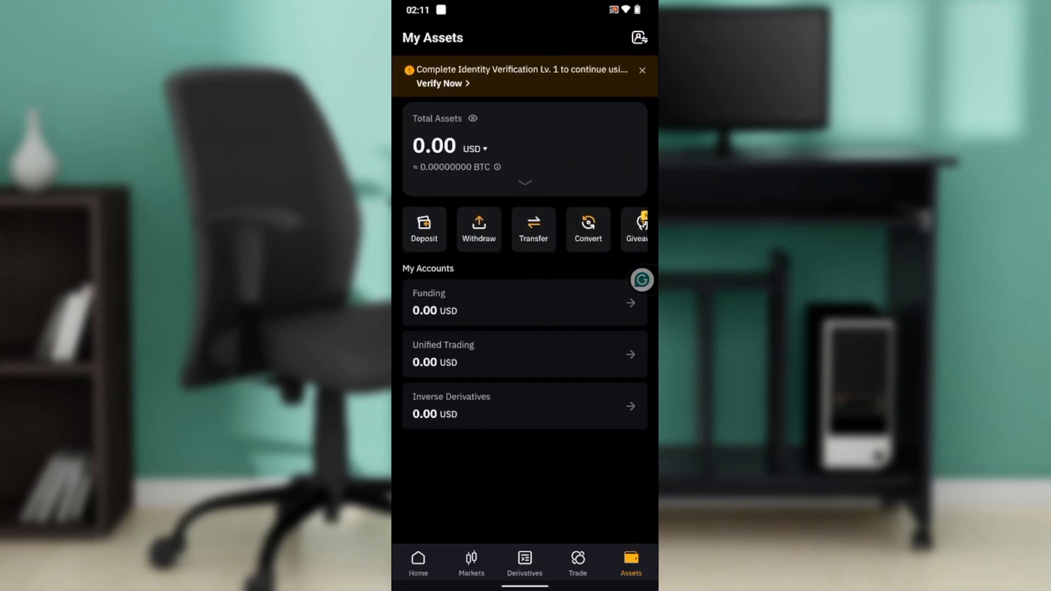
{"action": "left_click", "coordinate": [424, 229]}
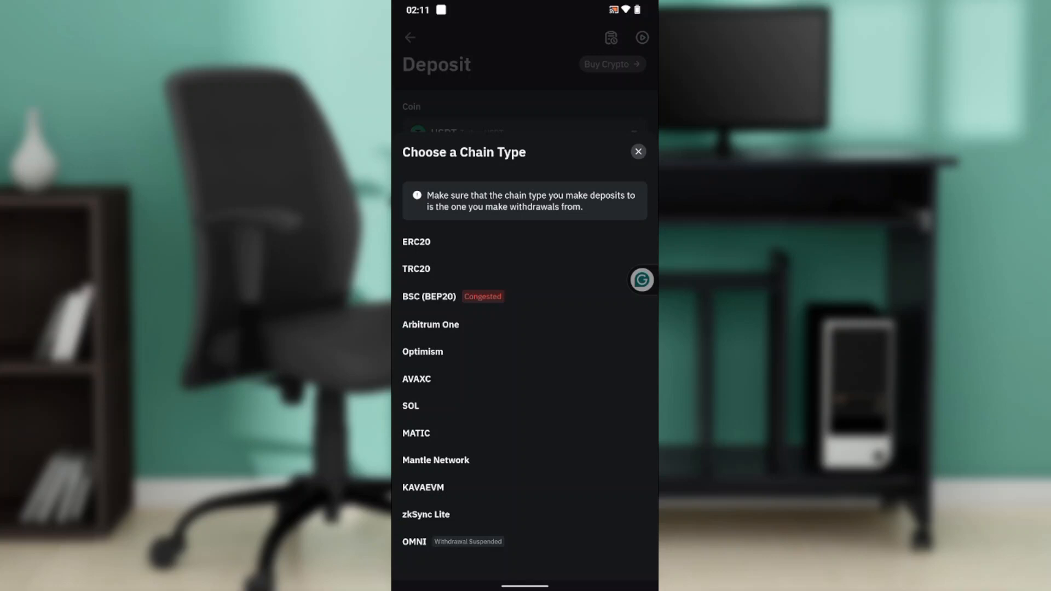
Step: Select ERC20 as the USDT deposit network, then move to Trust Wallet's crypto list
{"action": "left_click", "coordinate": [416, 241]}
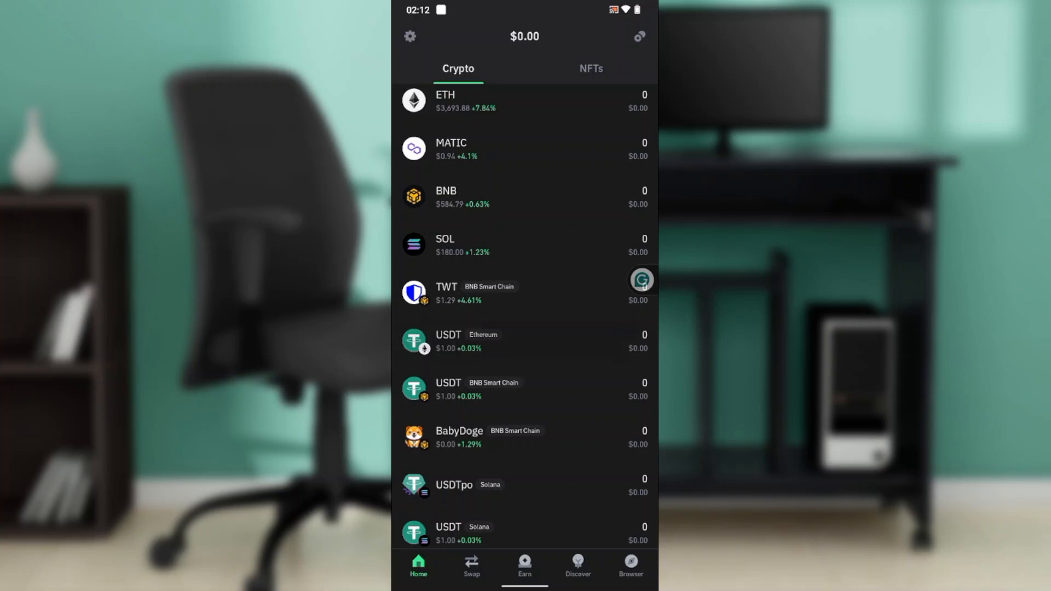
Step: View the USDT (Ethereum) token page with 0 USDT, then return to Bybit's ERC20 deposit notice
{"action": "left_click", "coordinate": [522, 341]}
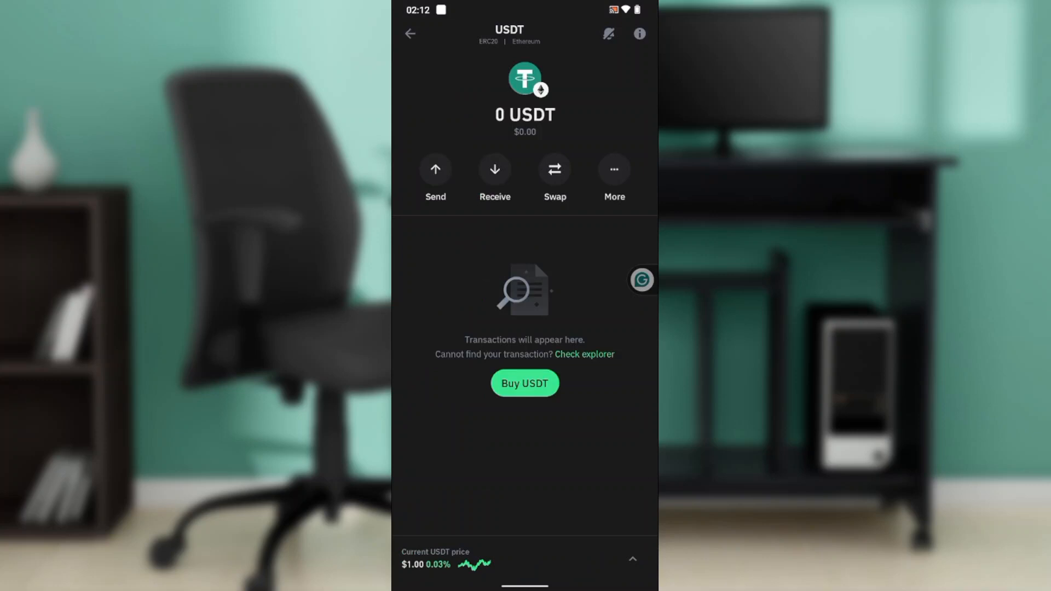
{"action": "left_click", "coordinate": [436, 173]}
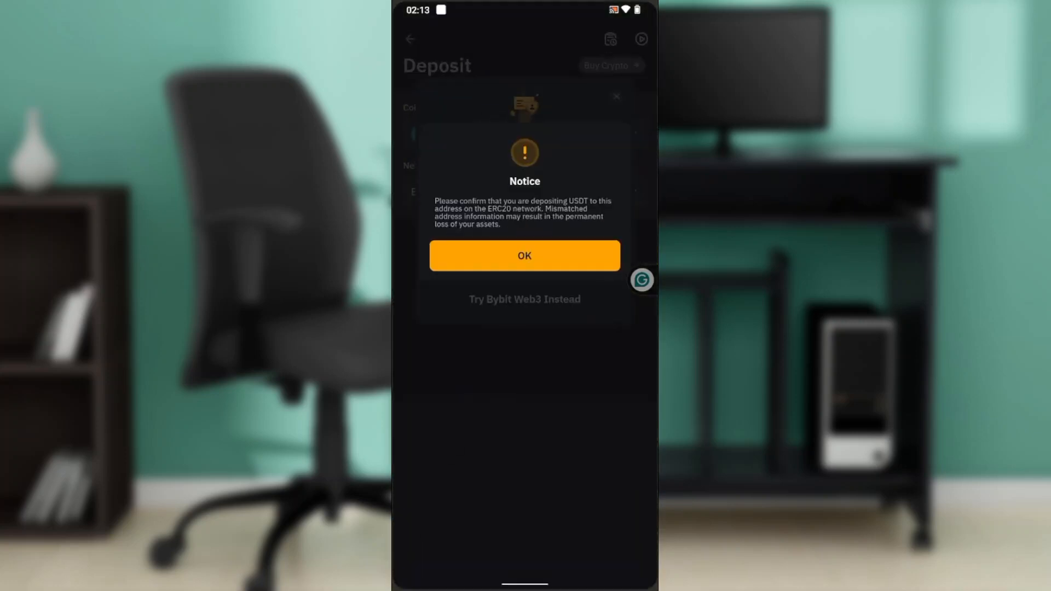
Step: Accept the ERC20 notice, dismiss identity verification and go back to Bybit Assets
{"action": "left_click", "coordinate": [525, 255]}
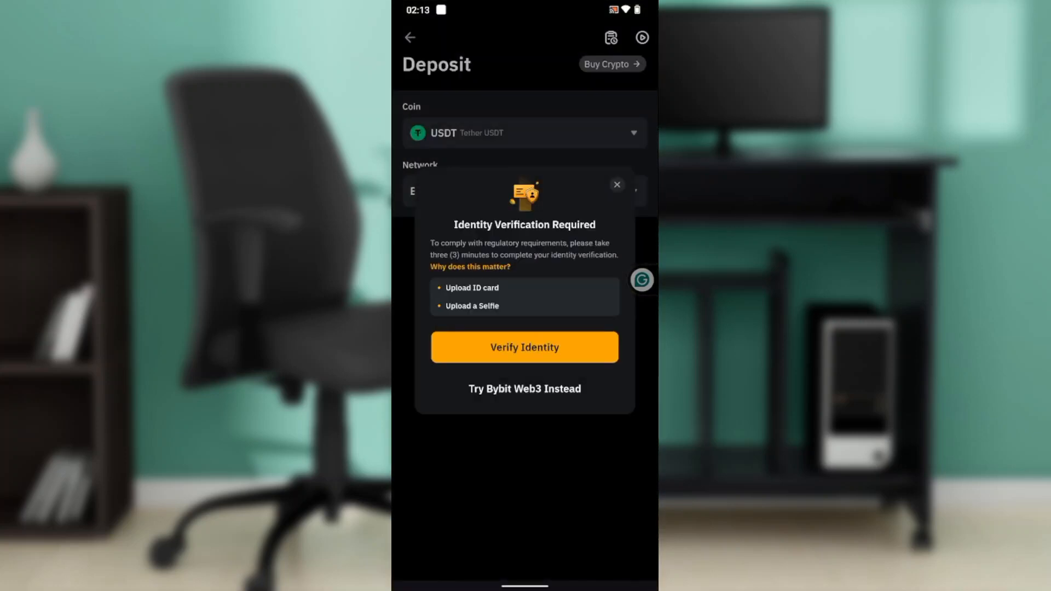
{"action": "left_click", "coordinate": [616, 184]}
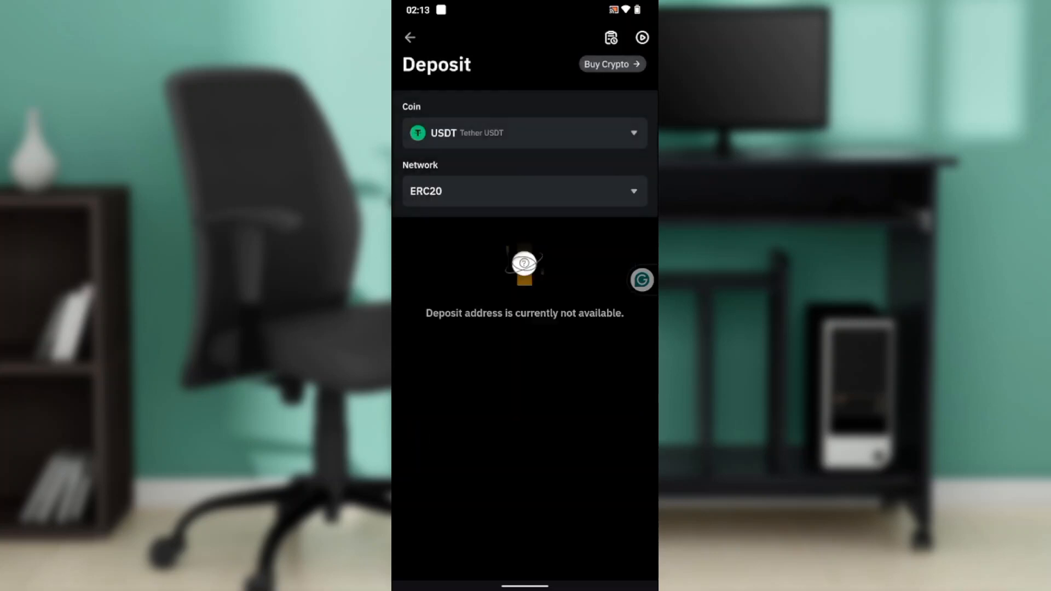
{"action": "left_click", "coordinate": [410, 38]}
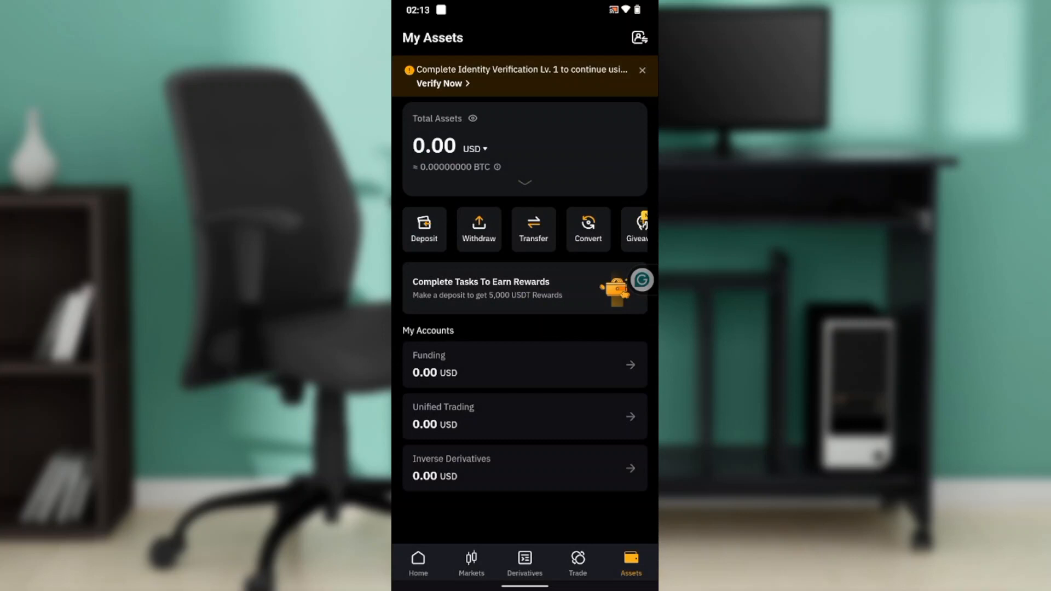
Step: Start a Send USDT (ERC20) in Trust Wallet with the recipient address field focused
{"action": "left_click", "coordinate": [478, 229]}
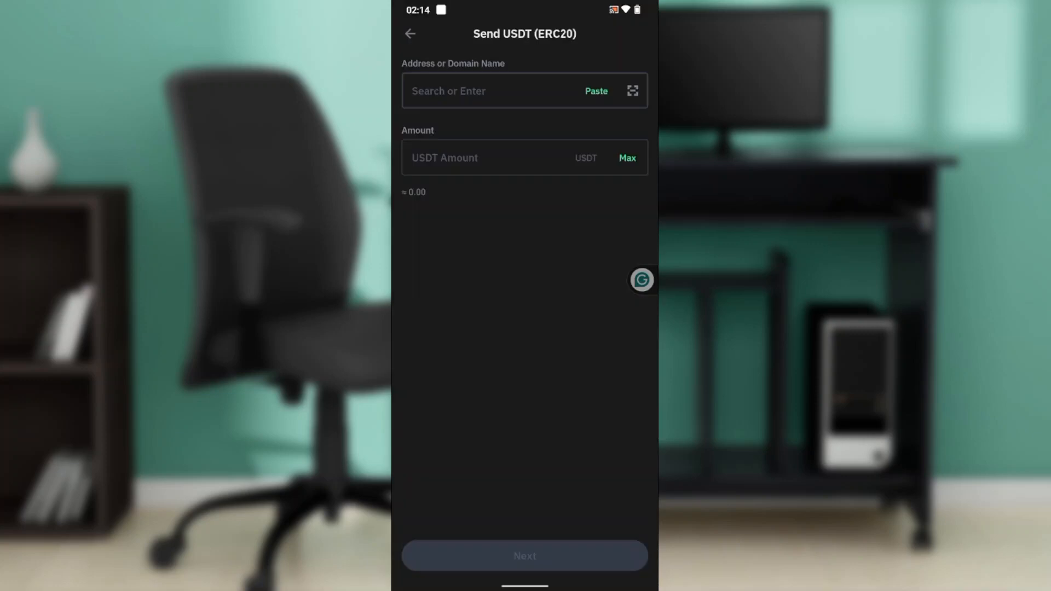
{"action": "left_click", "coordinate": [490, 90]}
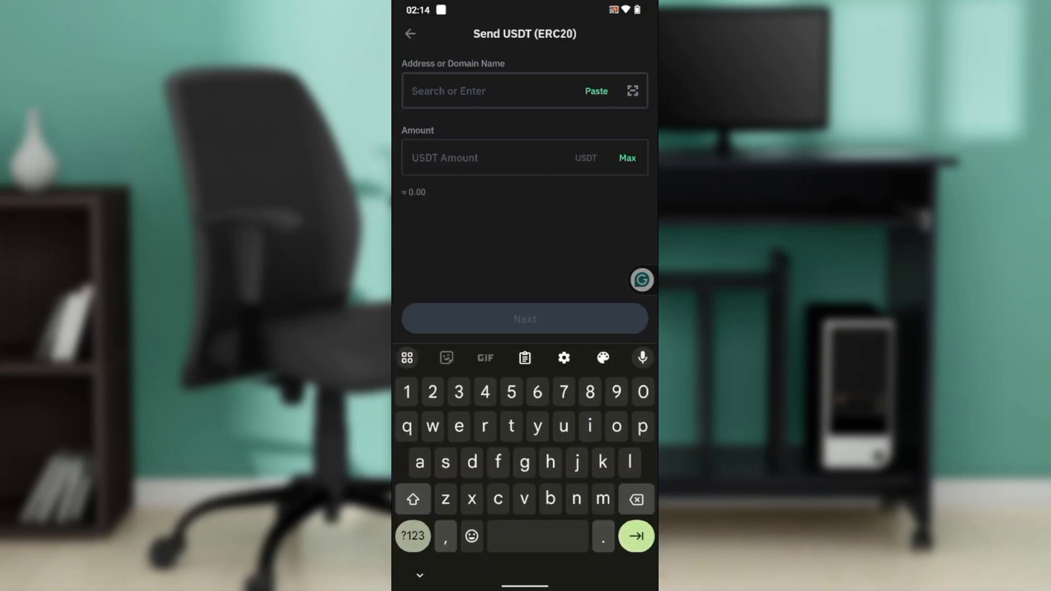